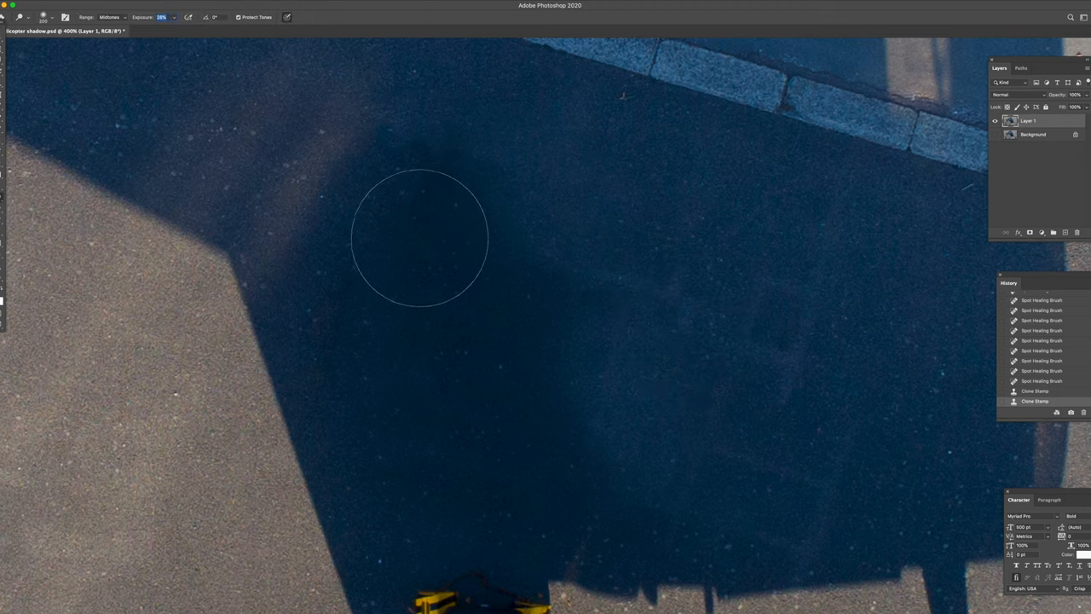
pyautogui.moveTo(429, 334)
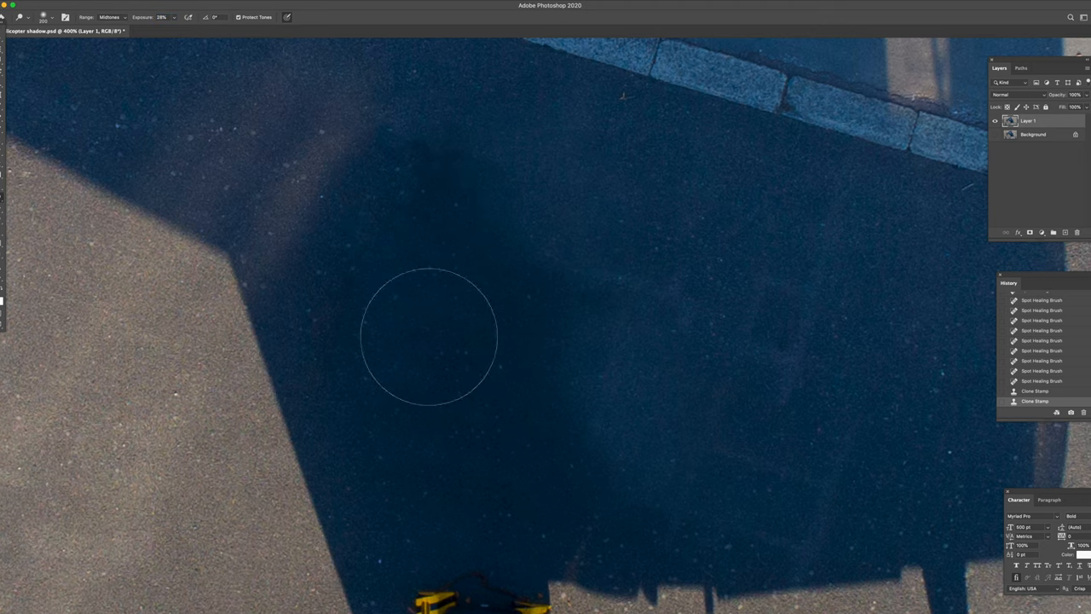